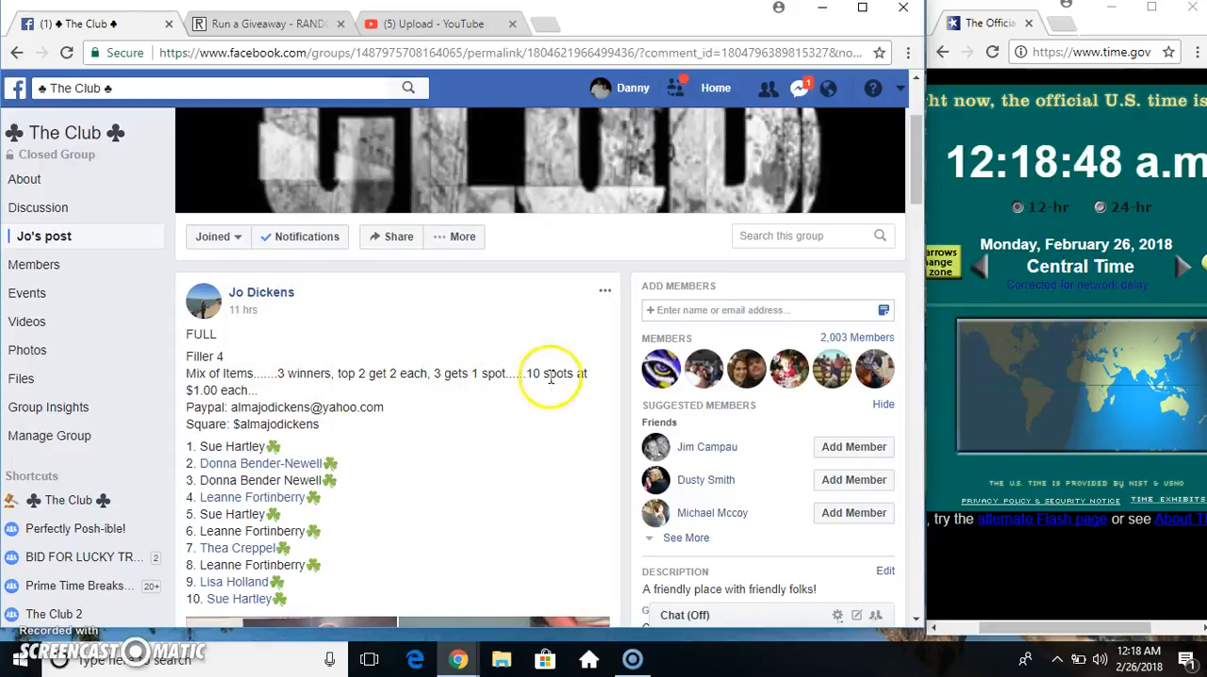
Select the ten names in the Facebook post and switch to the RANDOM.ORG giveaway page
{"action": "left_click_drag", "start_coordinate": [185, 447], "coordinate": [336, 464]}
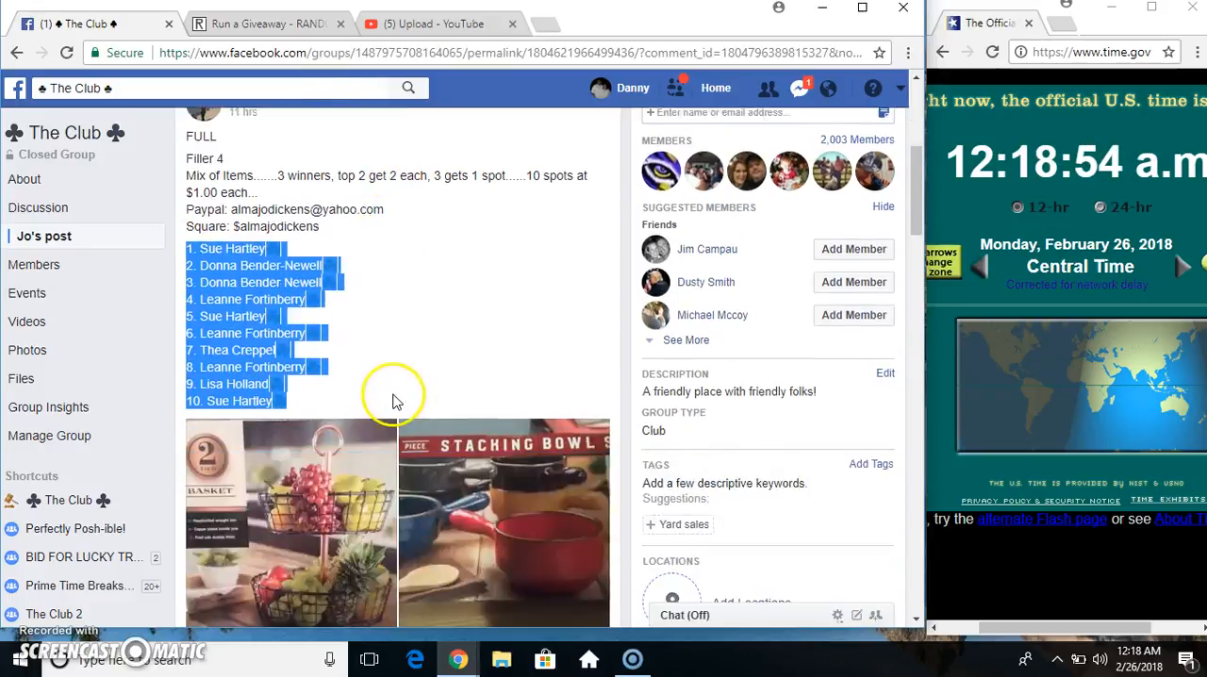
{"action": "scroll", "scroll_direction": "down", "scroll_amount": 3}
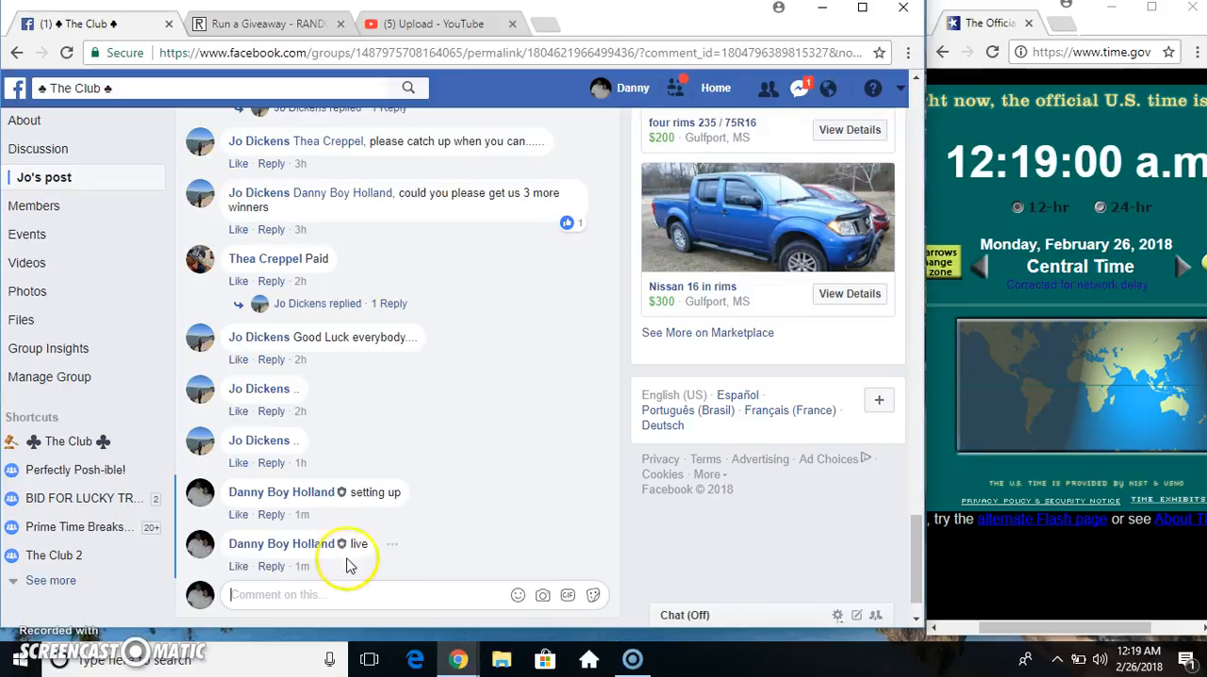
{"action": "mouse_move", "coordinate": [1094, 619]}
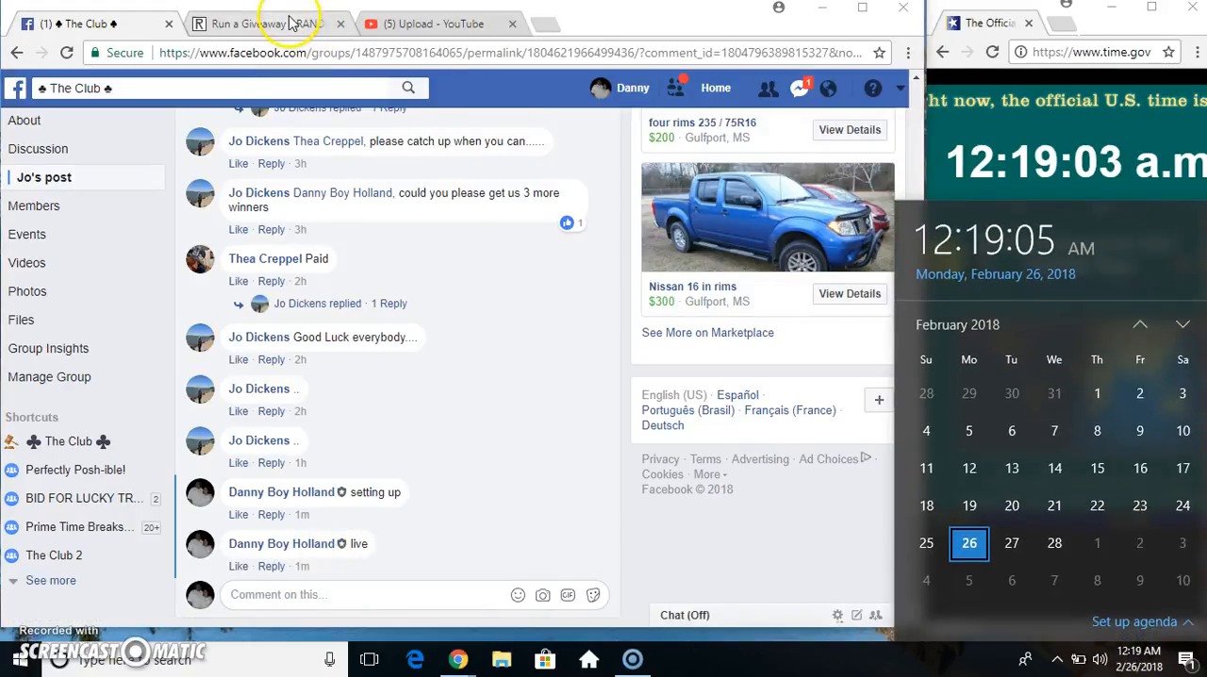
{"action": "left_click", "coordinate": [264, 23]}
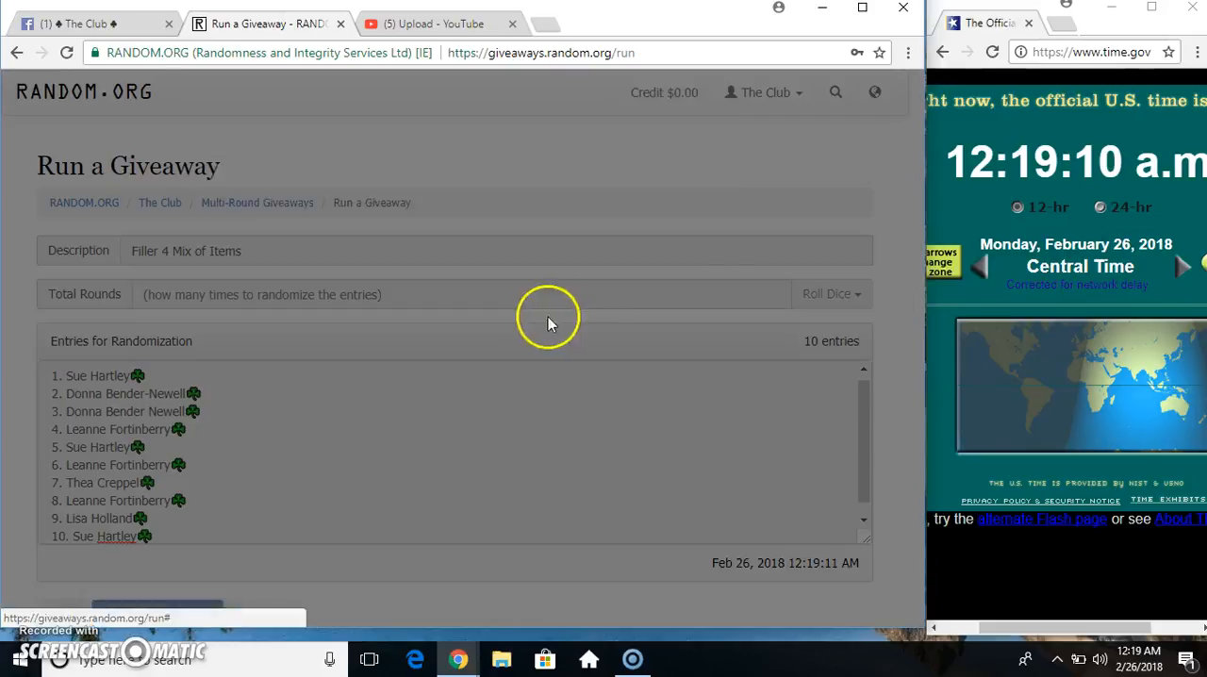
Roll 2d6, rerolling once, and accept a total of 8 as the number of rounds
{"action": "left_click", "coordinate": [830, 295]}
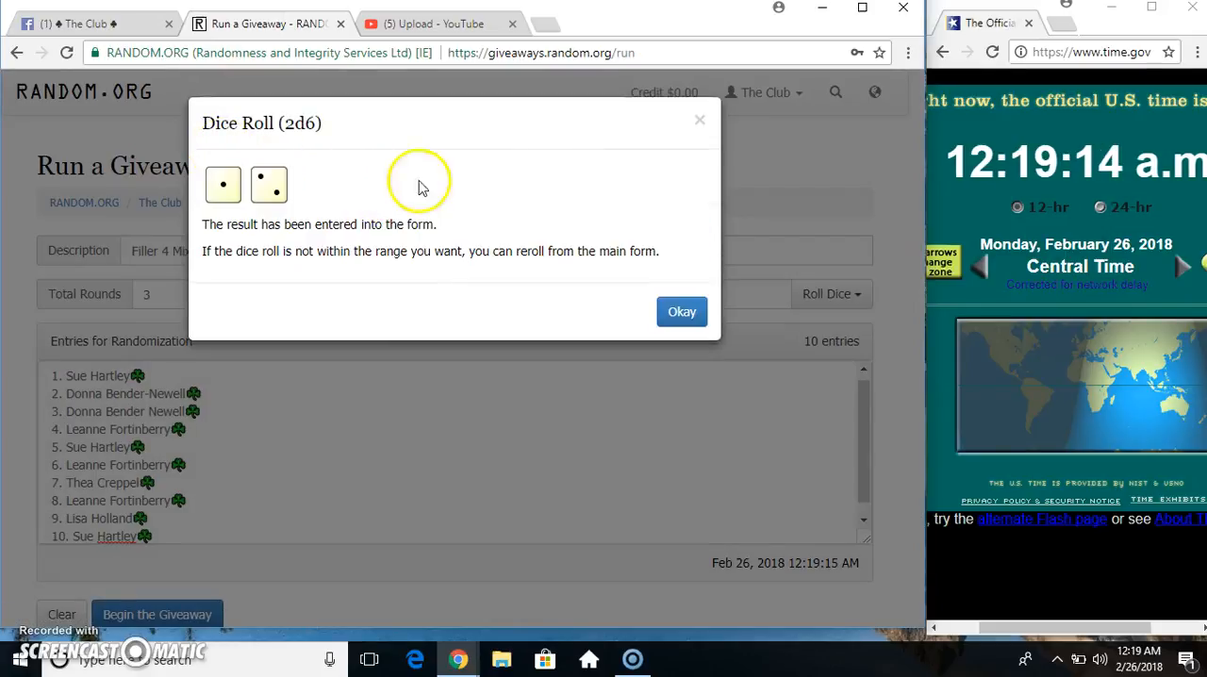
{"action": "left_click", "coordinate": [683, 311]}
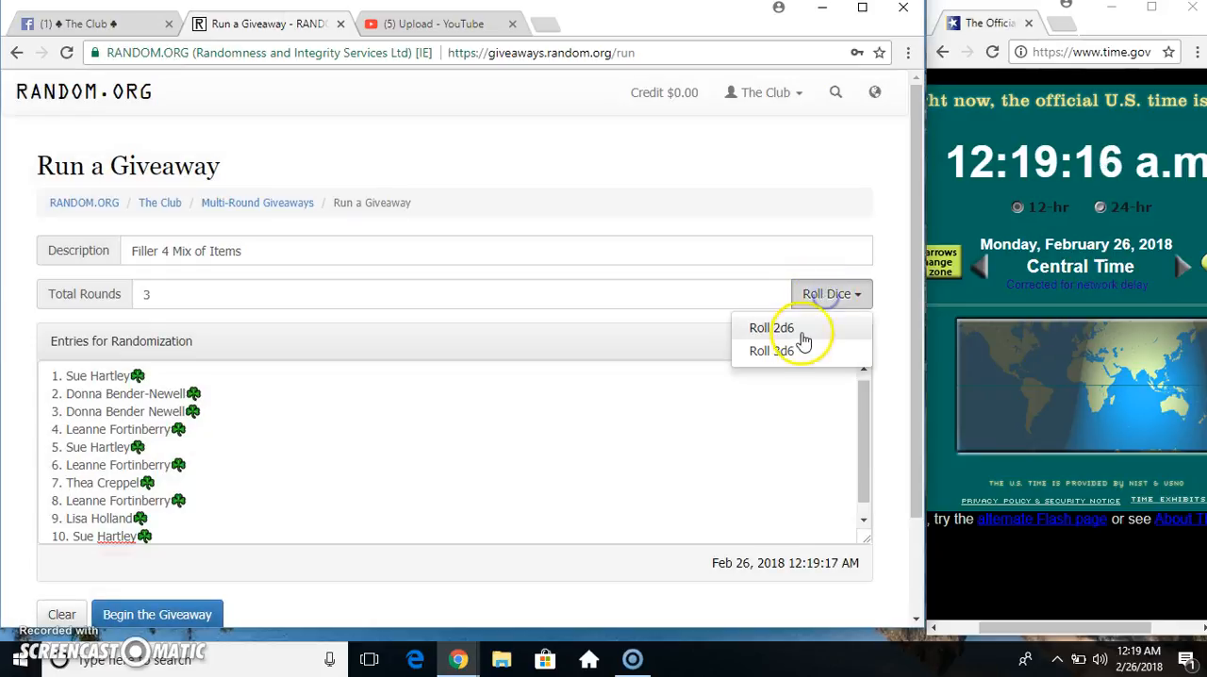
{"action": "left_click", "coordinate": [771, 328]}
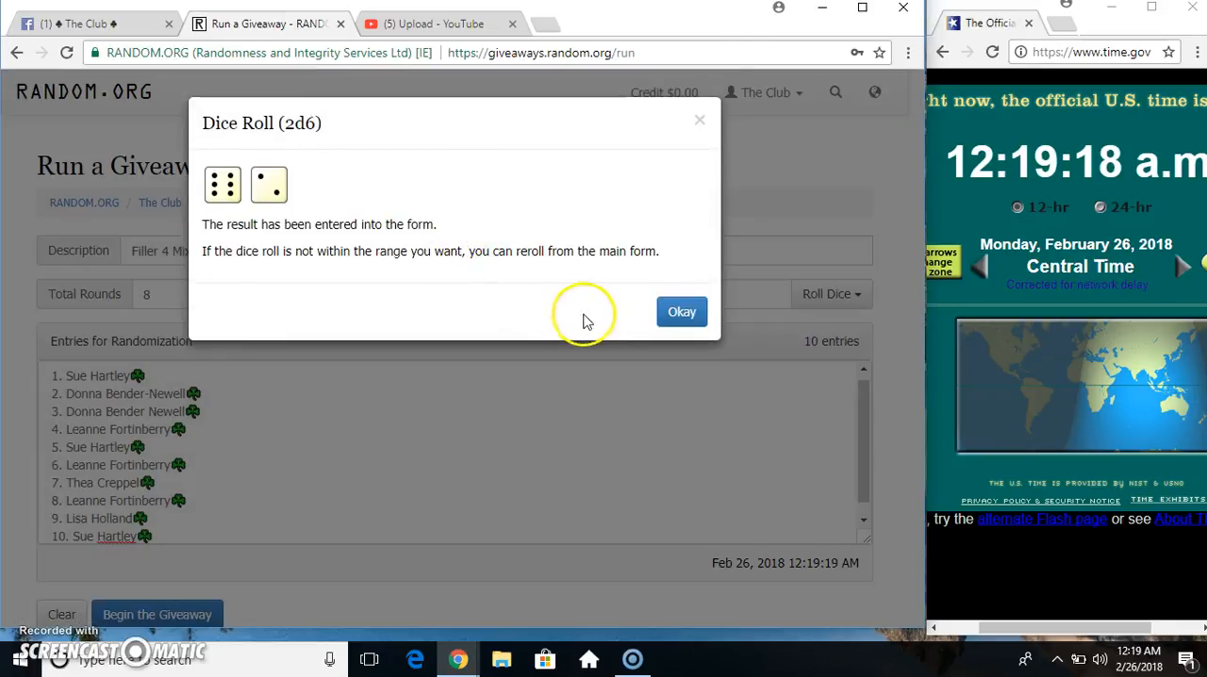
{"action": "left_click", "coordinate": [683, 311]}
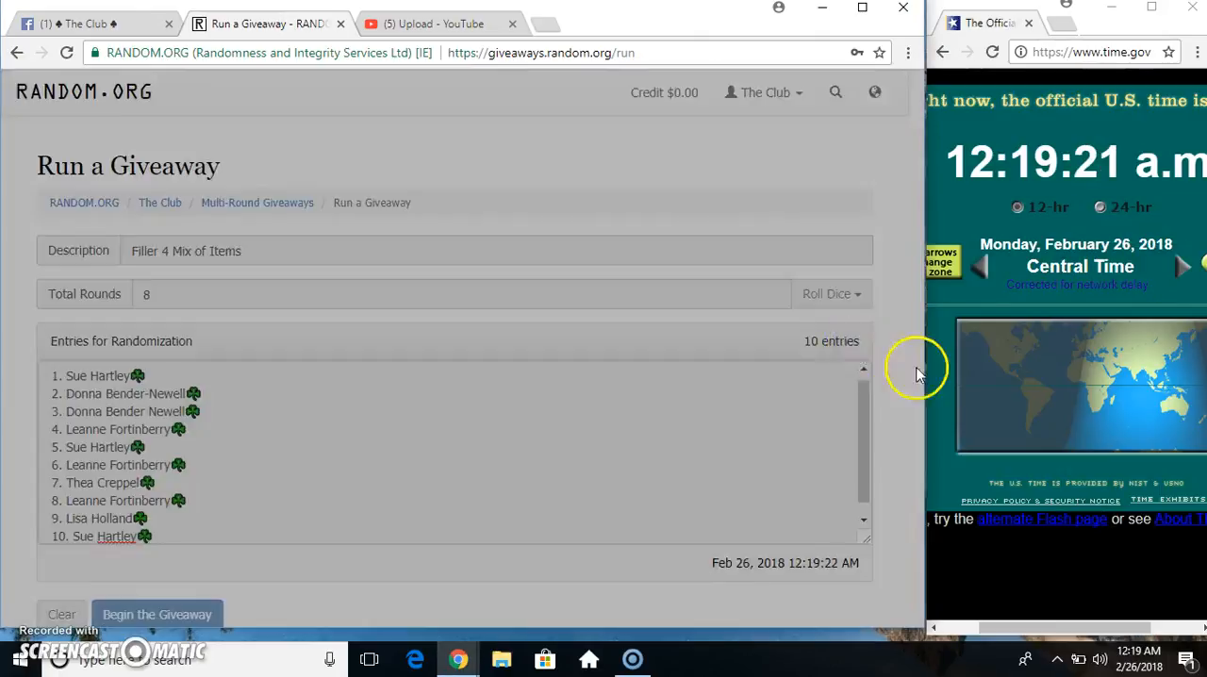
Begin the giveaway and run randomization rounds up to Round #7
{"action": "left_click", "coordinate": [159, 615]}
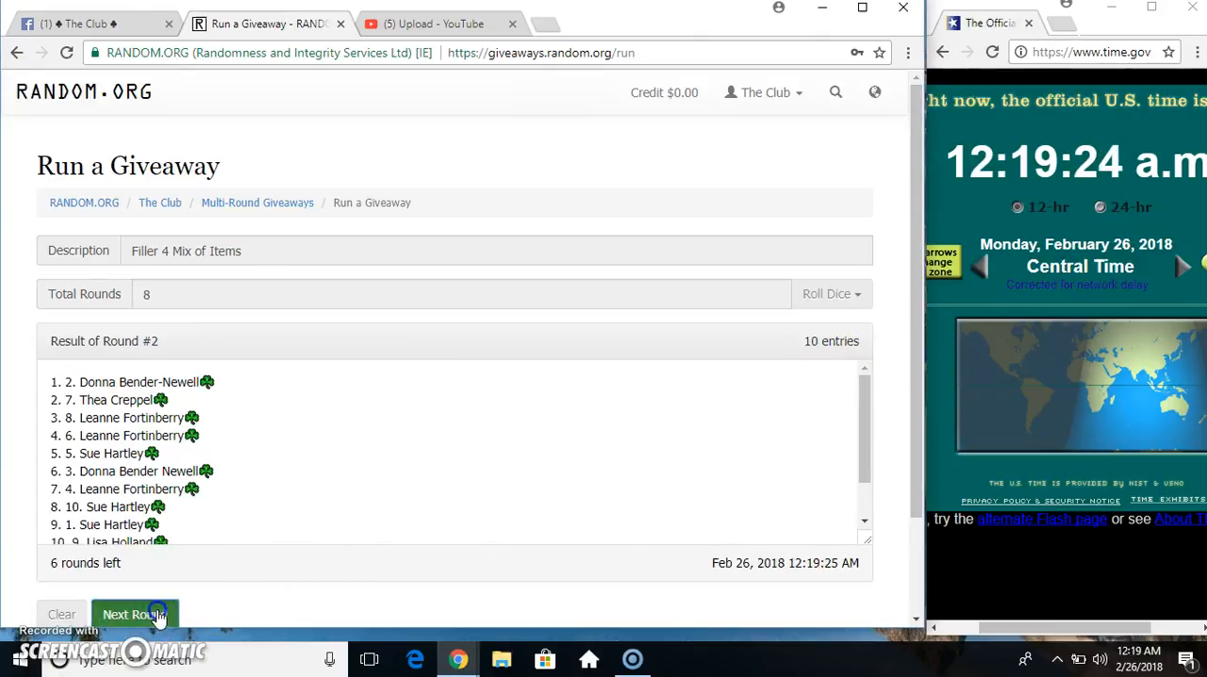
{"action": "left_click", "coordinate": [138, 615]}
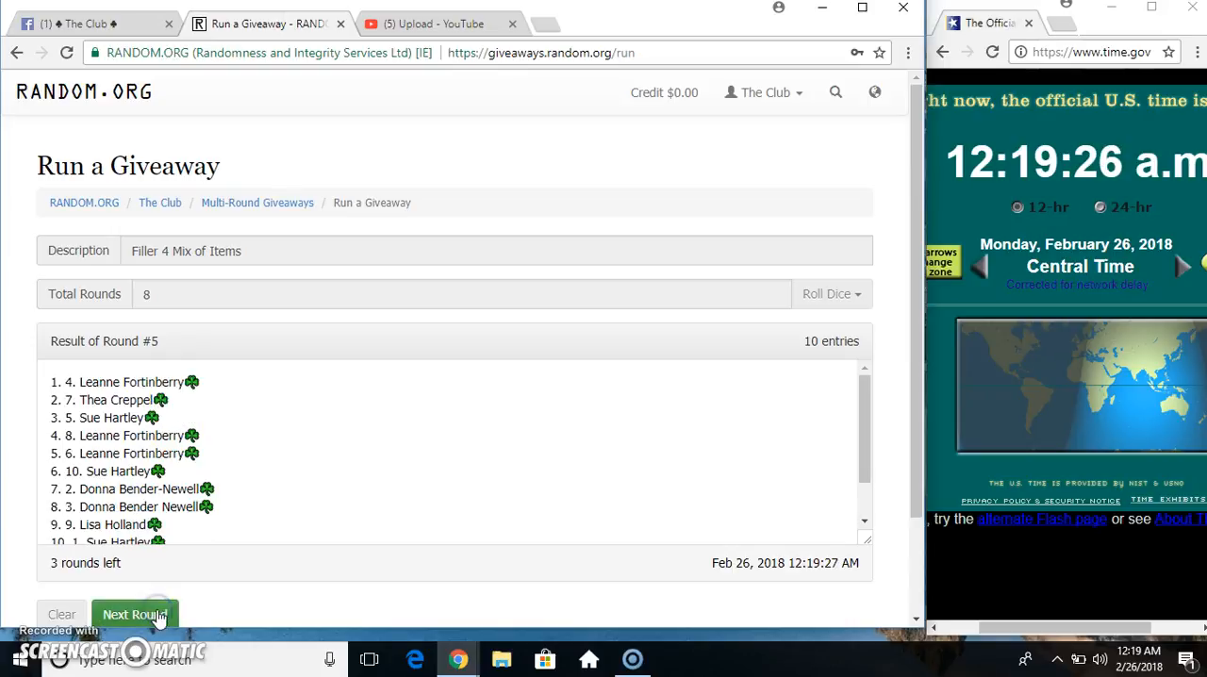
{"action": "left_click", "coordinate": [136, 614]}
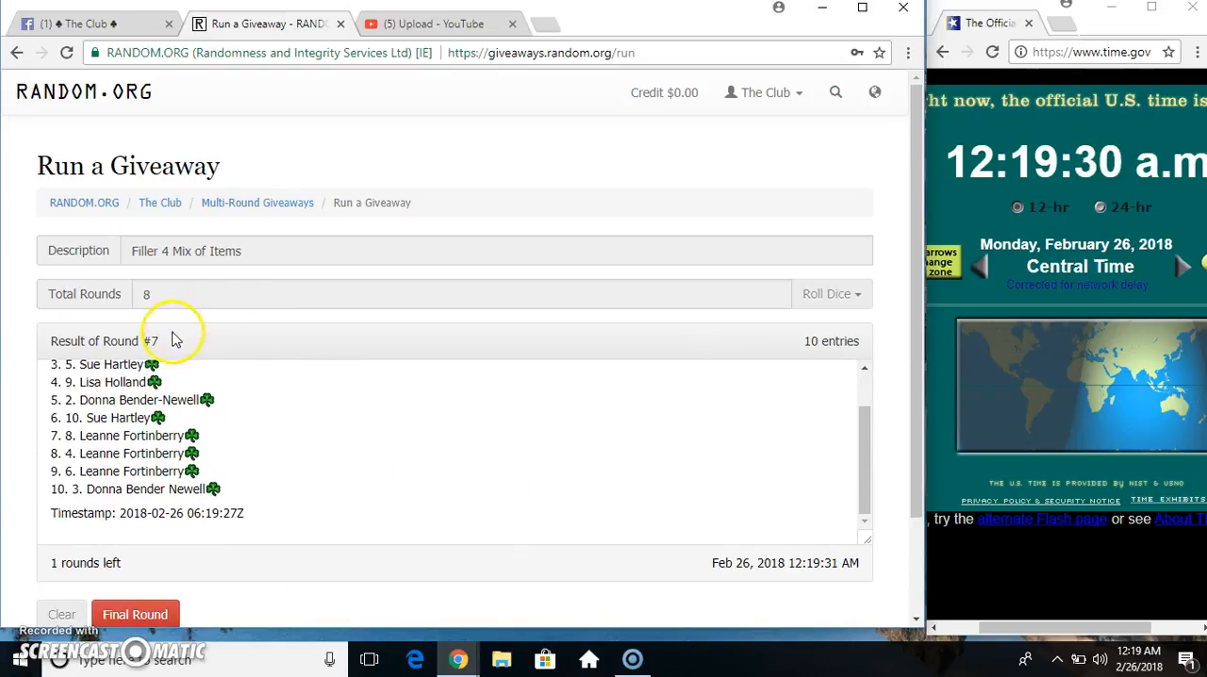
{"action": "mouse_move", "coordinate": [417, 394]}
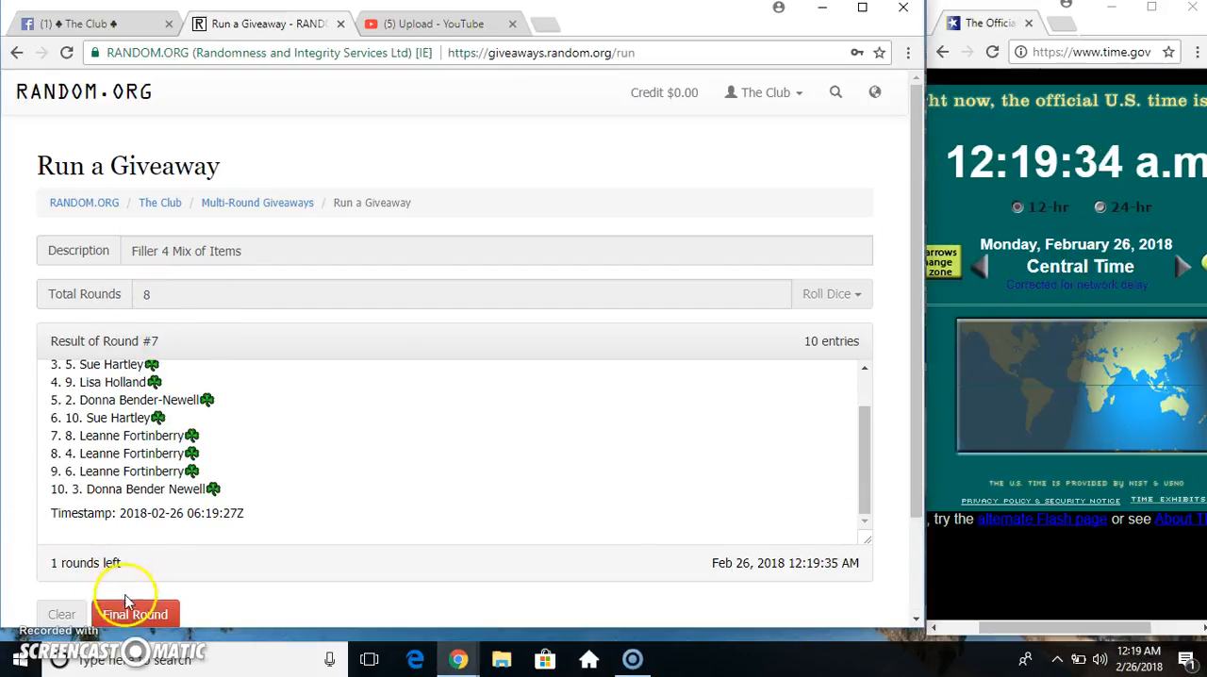
Run the final Round #8 to reveal the winning order, then return to the Facebook post
{"action": "left_click", "coordinate": [140, 615]}
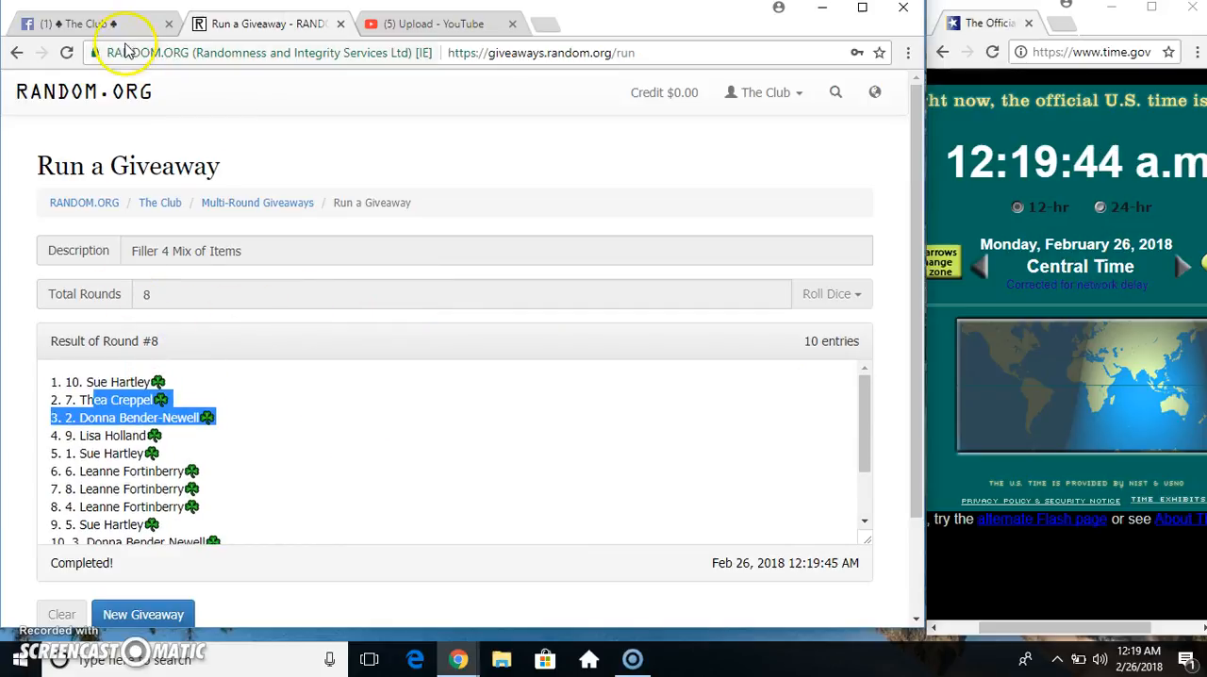
{"action": "left_click", "coordinate": [76, 23]}
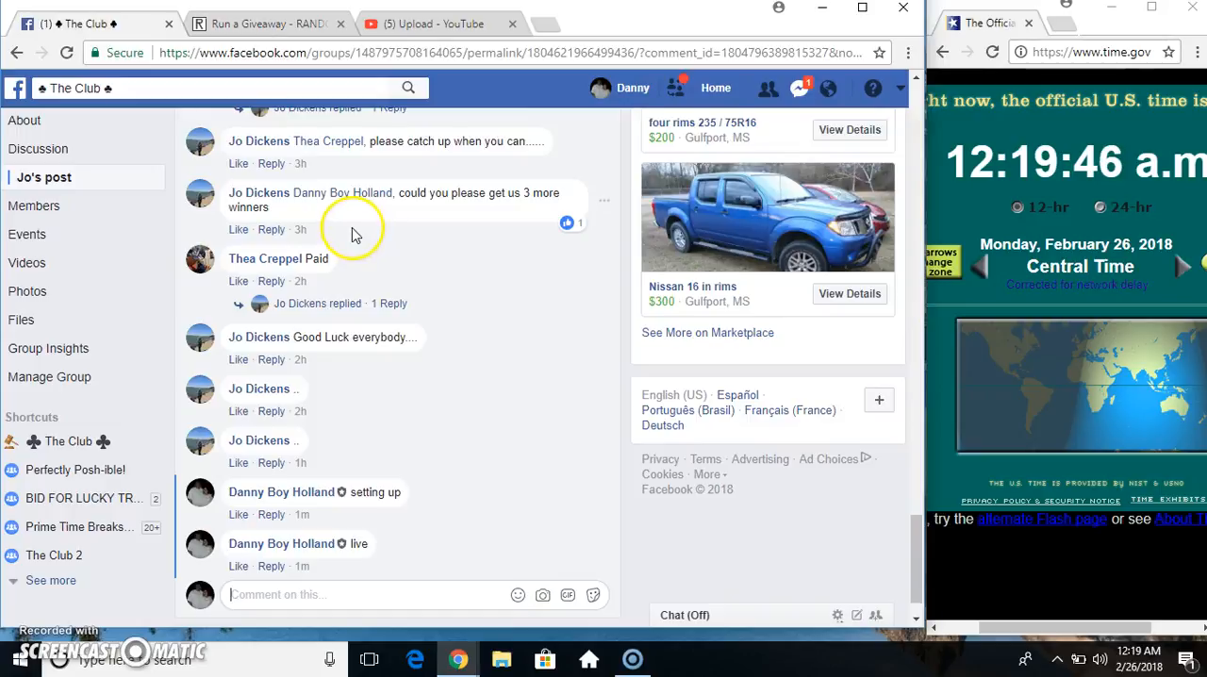